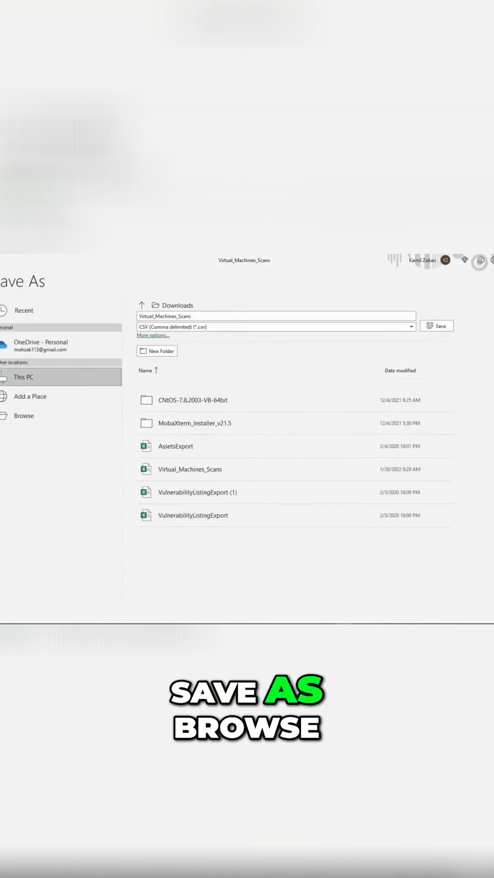
Browse to the Raw Scans Jan_2022 folder as the save destination for the scan export.
click(23, 415)
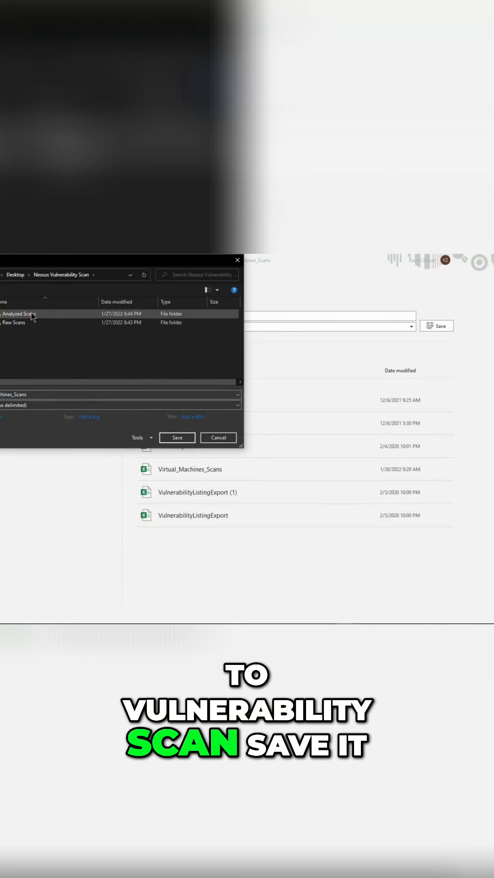
click(16, 322)
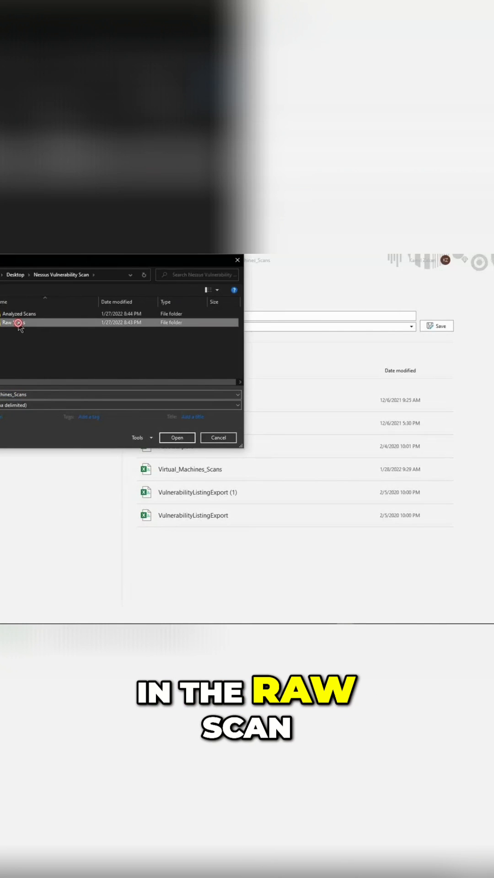
double_click(14, 321)
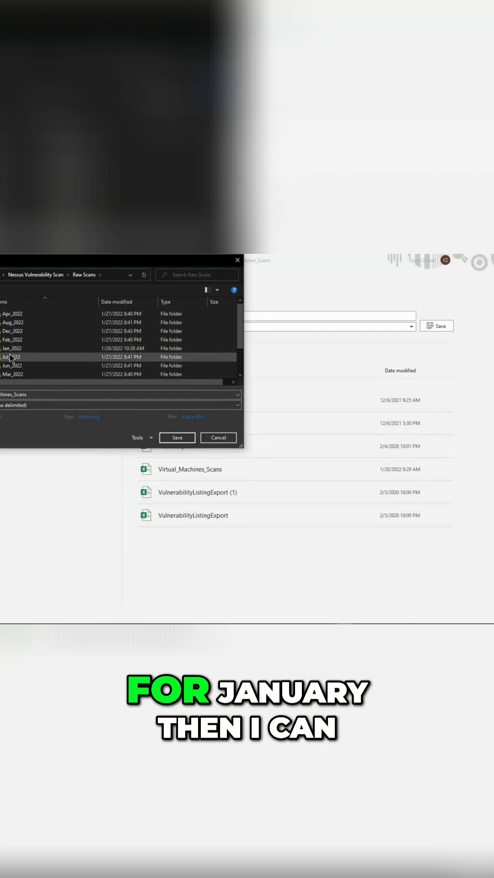
scroll(down, 3)
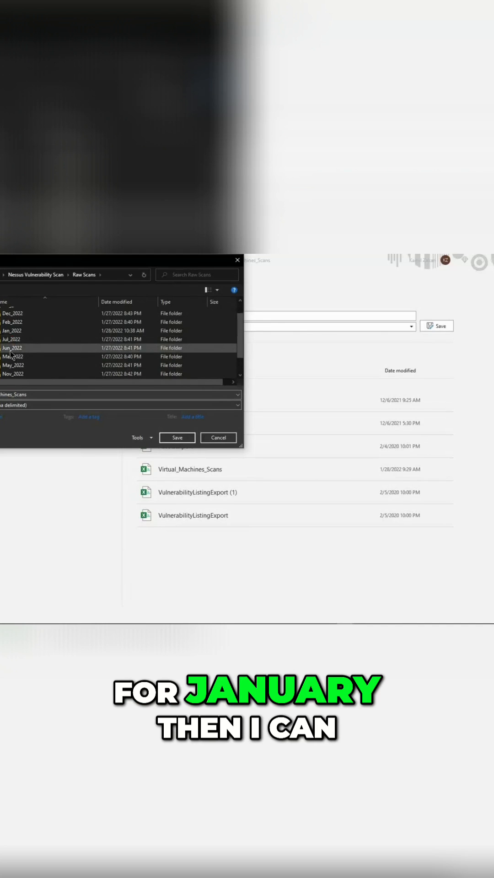
double_click(11, 330)
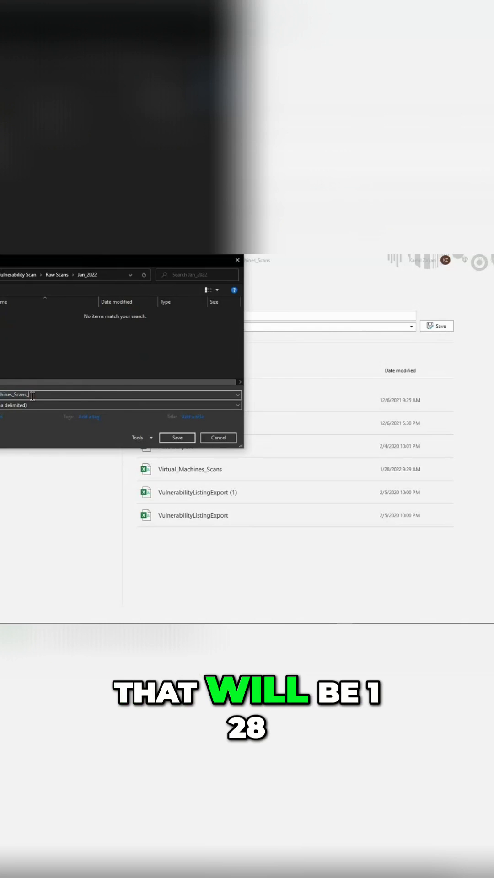
Save as Excel Workbook (*.xlsx) named Virtual_Machines_Scans_1-28-2022 in Raw Scans Jan_2022.
text(1-)
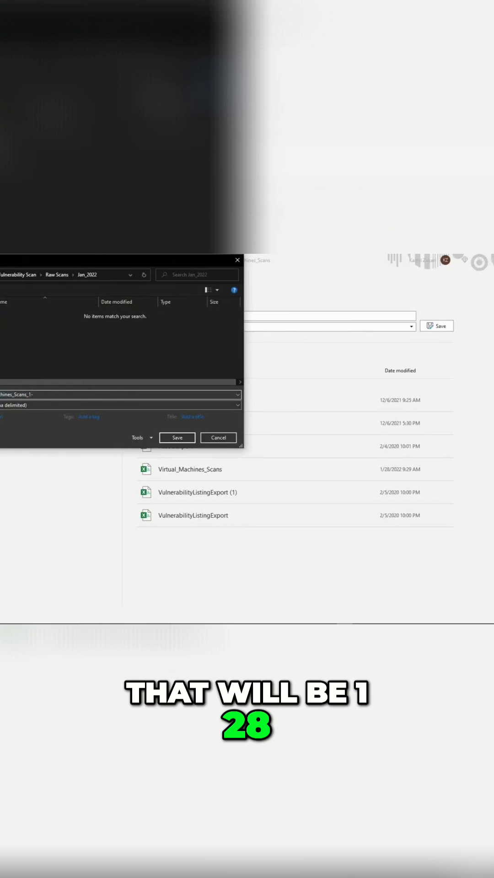
text(28)
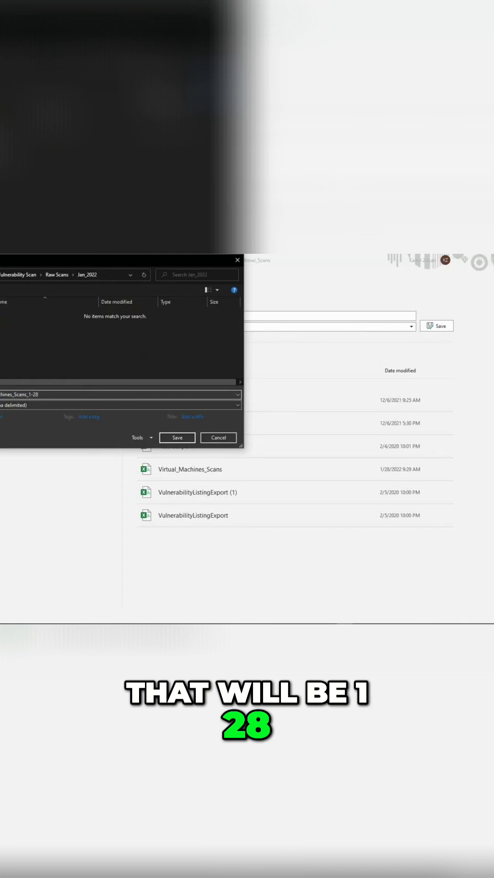
text(-2022)
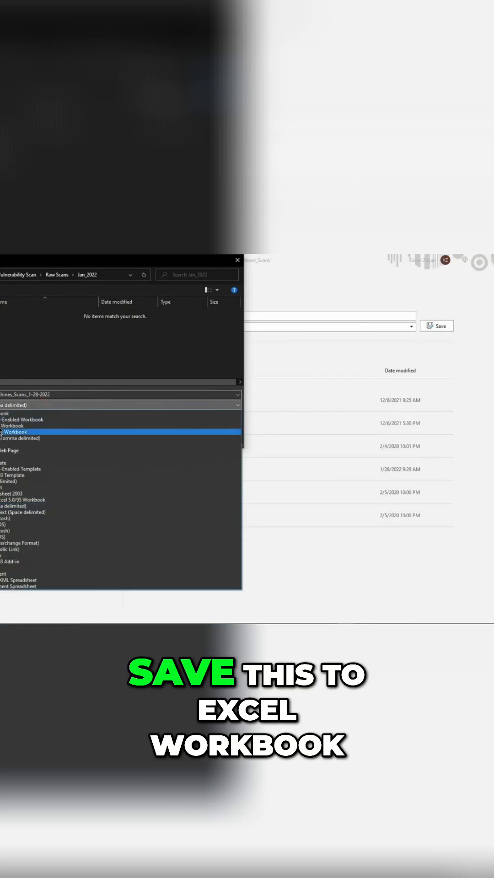
click(13, 432)
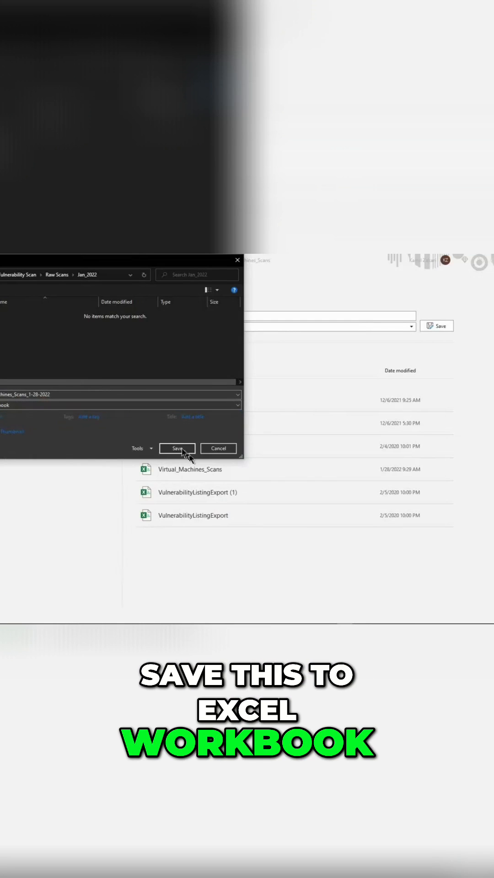
click(177, 448)
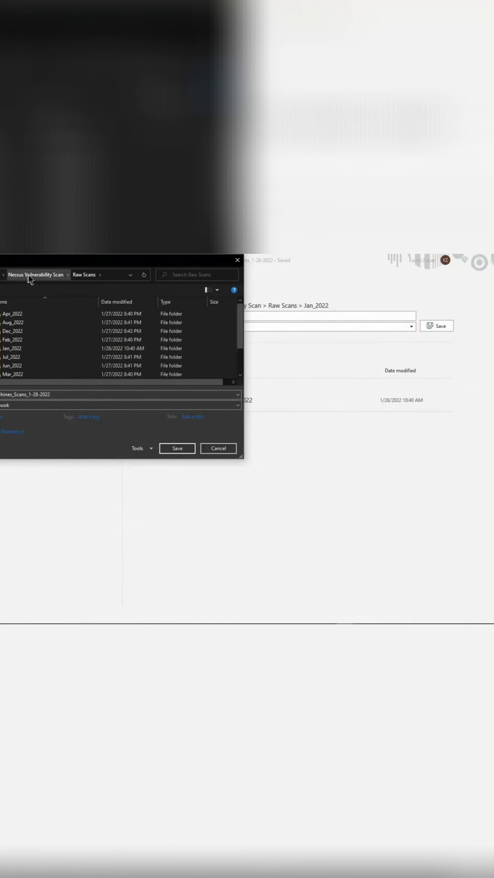
Navigate up to Nessus Vulnerability Scan and into Analyzed Scans Jan_2022 for the second copy.
click(35, 274)
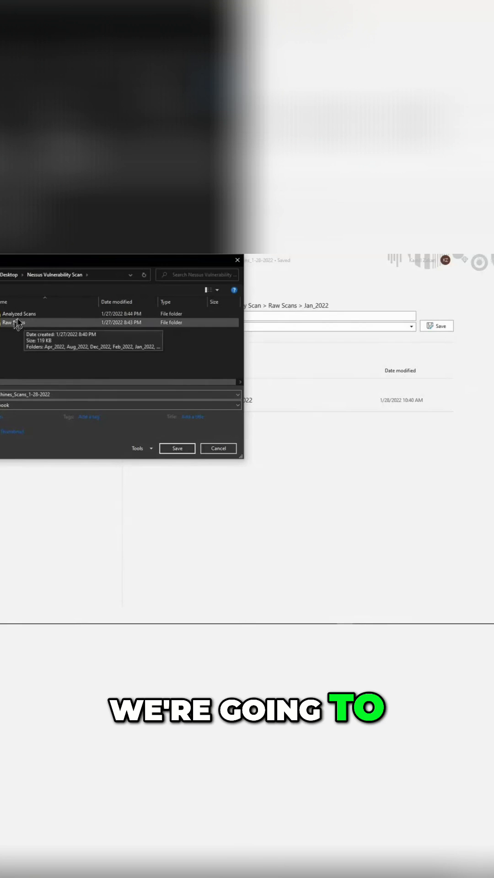
double_click(19, 314)
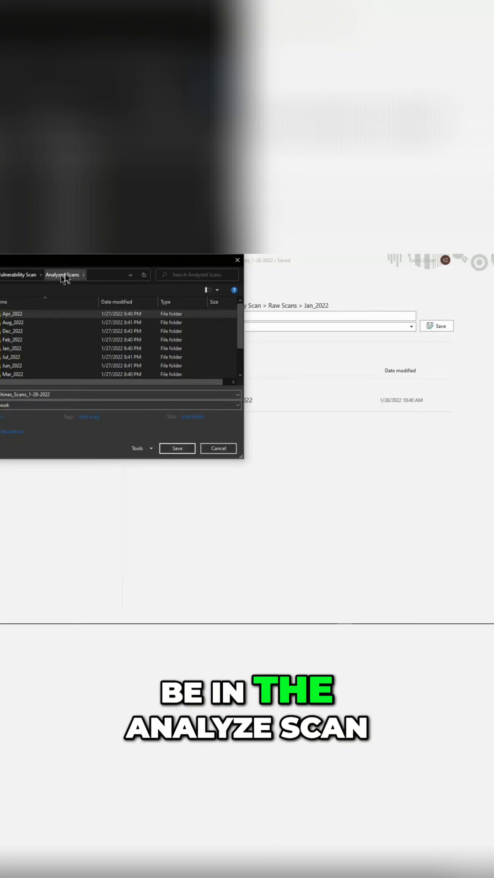
click(12, 348)
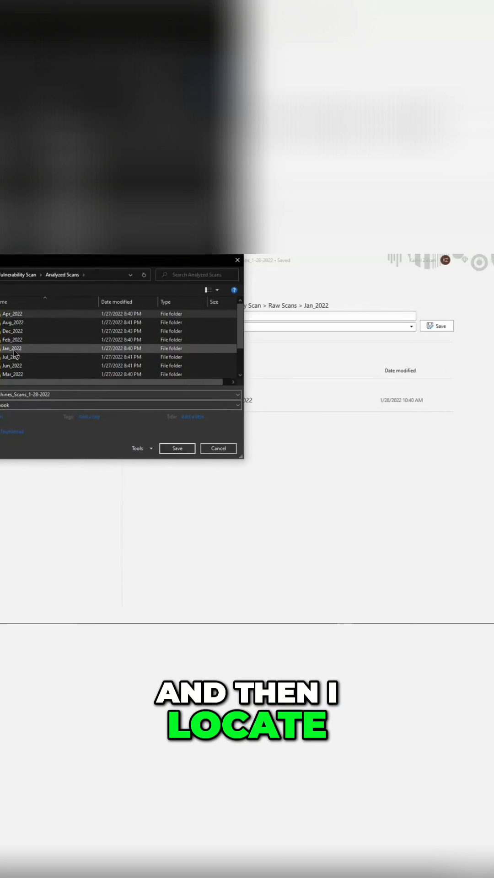
scroll(down, 3)
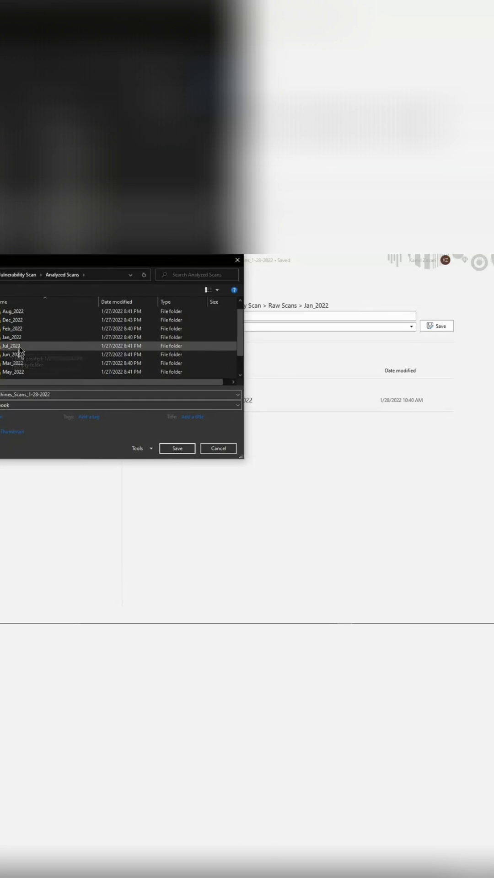
double_click(11, 337)
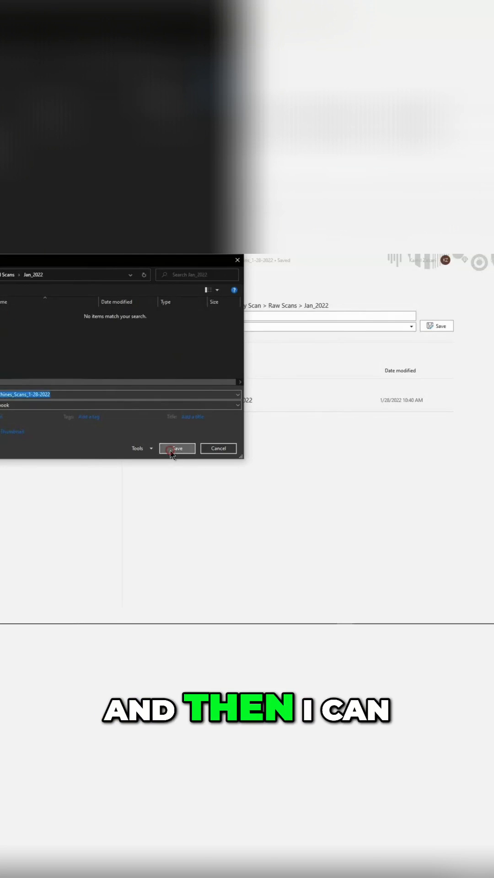